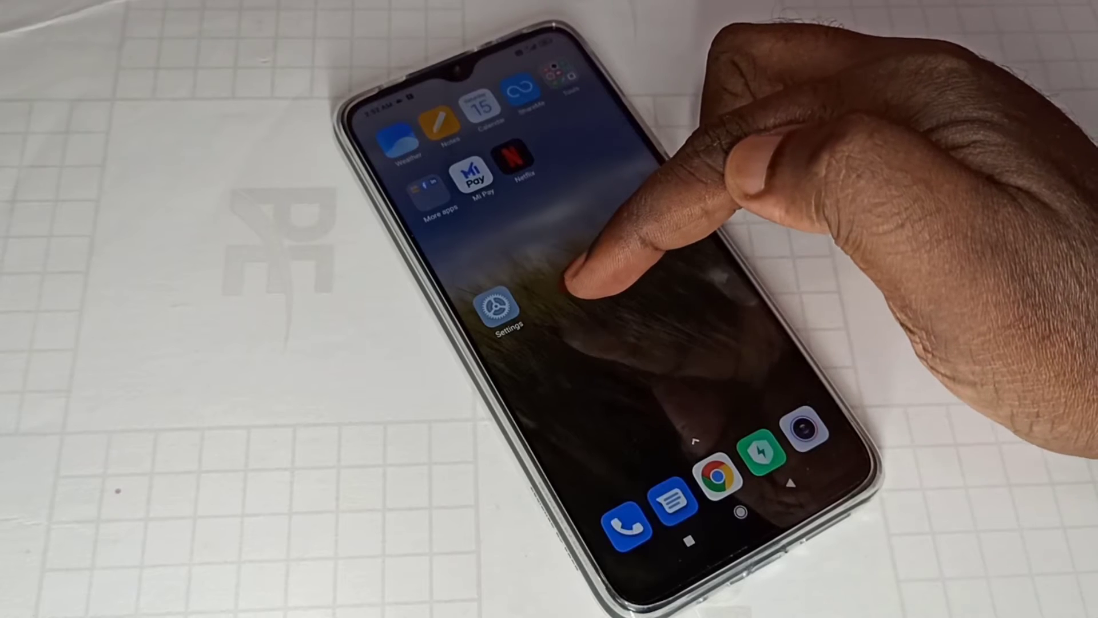
Launch the Settings app from the home screen.
left_click(506, 308)
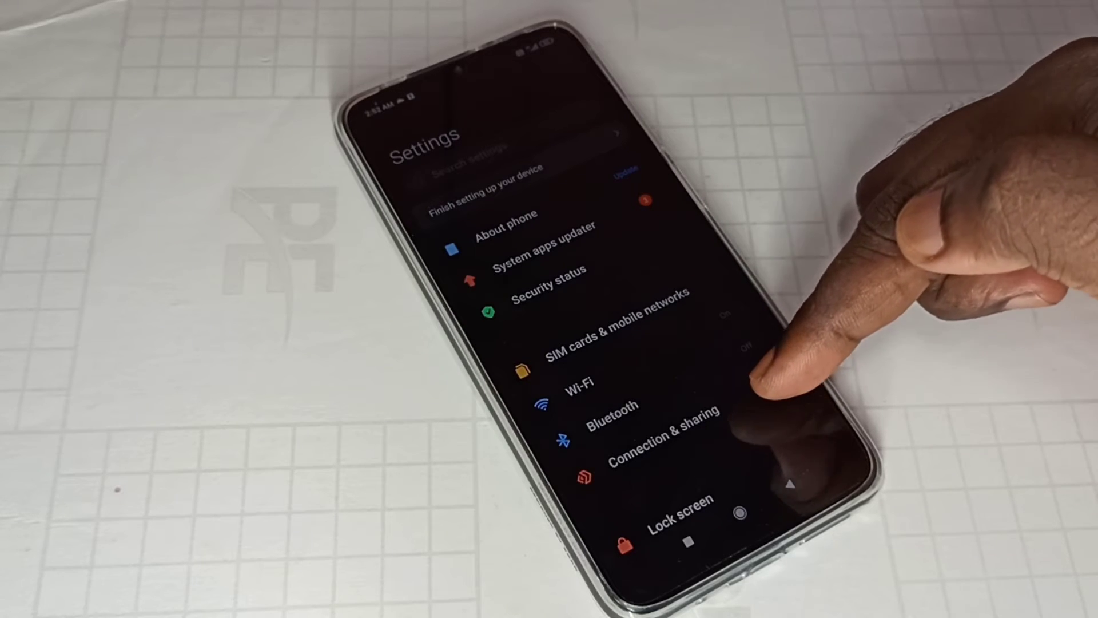
Go into Connection & sharing and scroll to the network reset option.
left_click(656, 430)
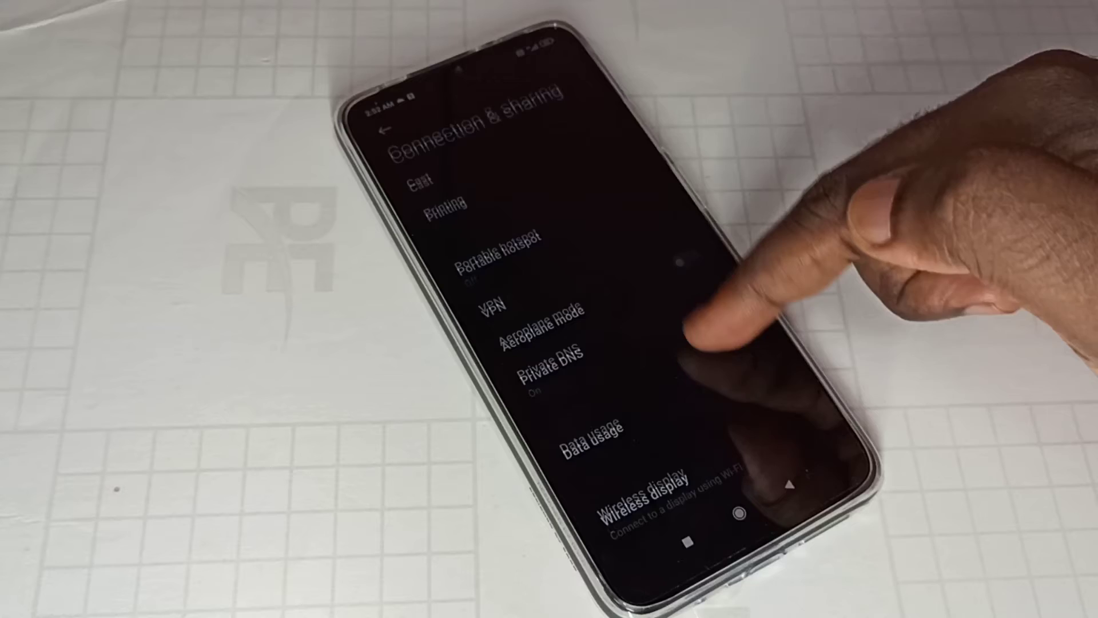
scroll("down", 3)
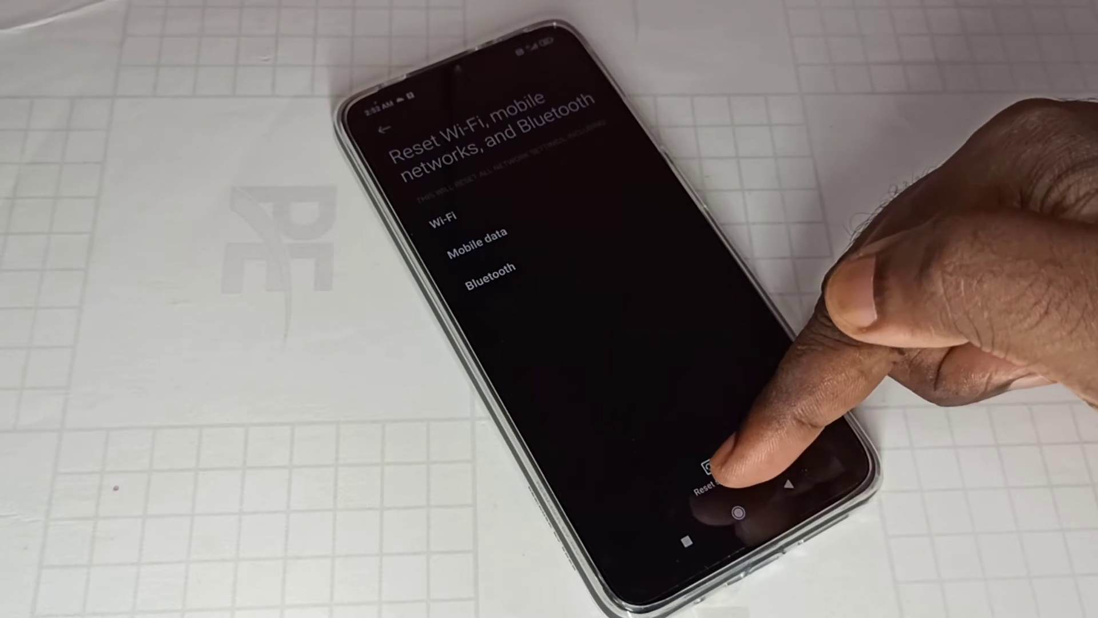
Reset all Wi-Fi, mobile data and Bluetooth settings and confirm with OK.
left_click(714, 476)
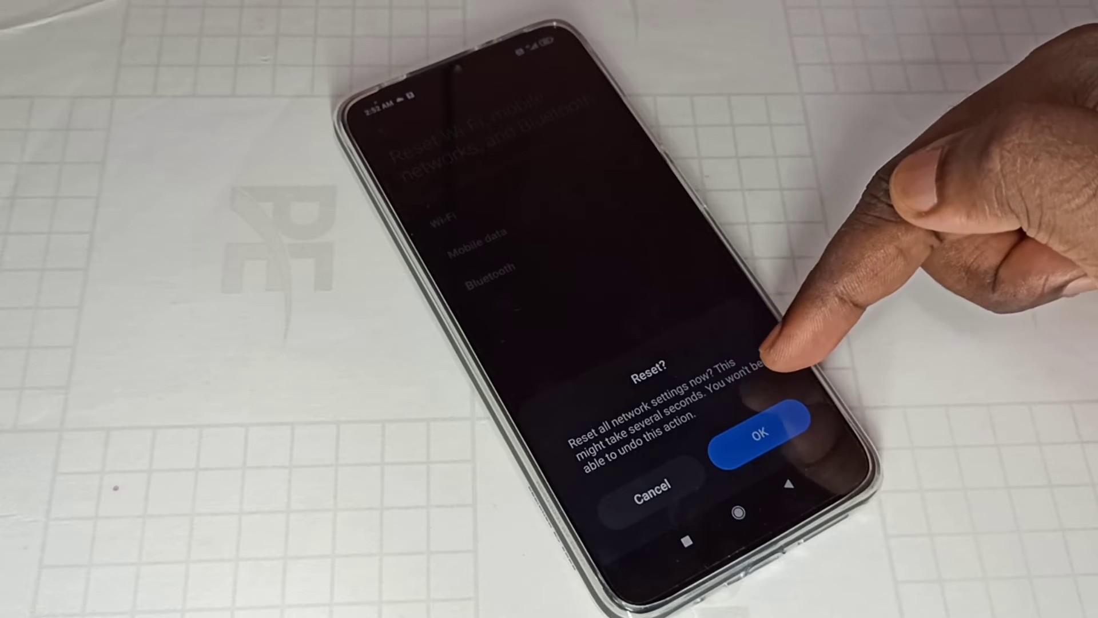
left_click(761, 431)
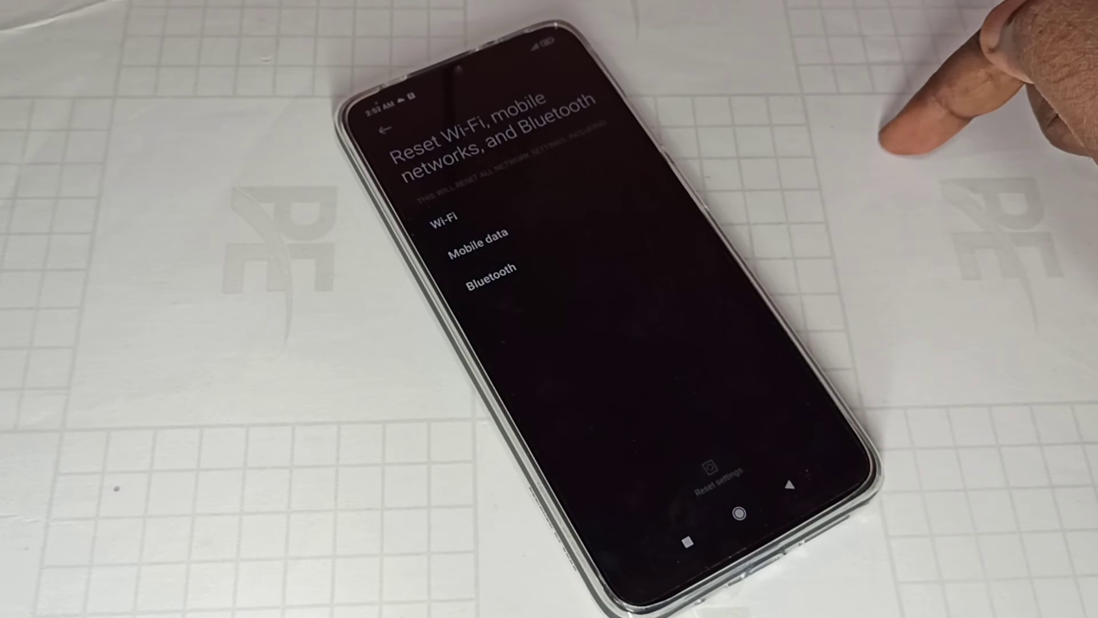
left_click(711, 469)
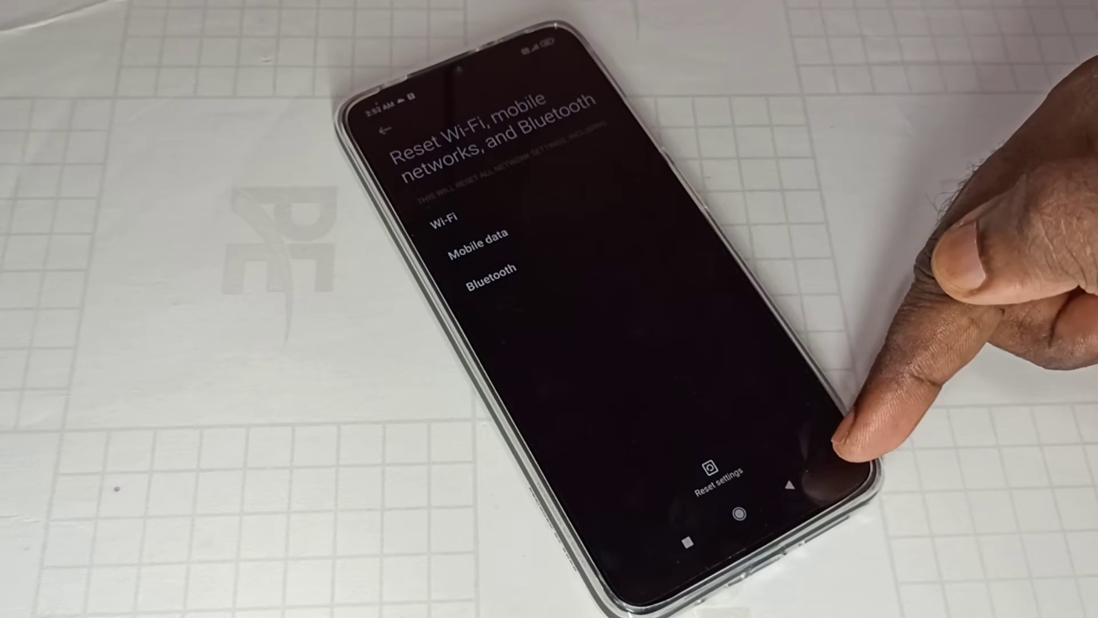
Return to the home screen and relaunch Settings to reach SIM cards & mobile networks.
left_click(384, 132)
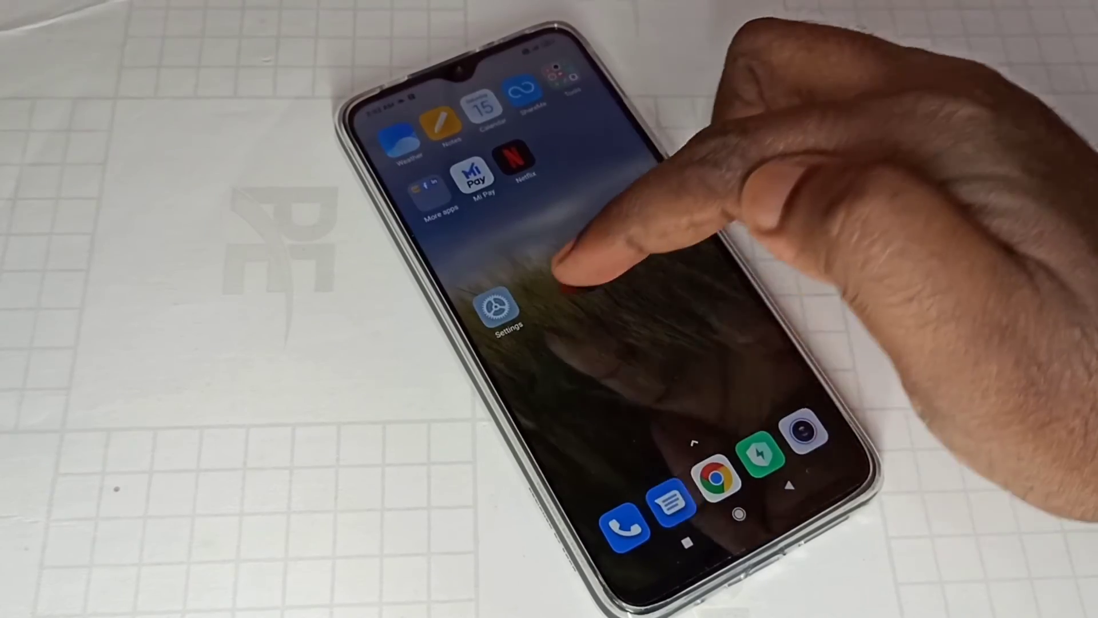
left_click(500, 308)
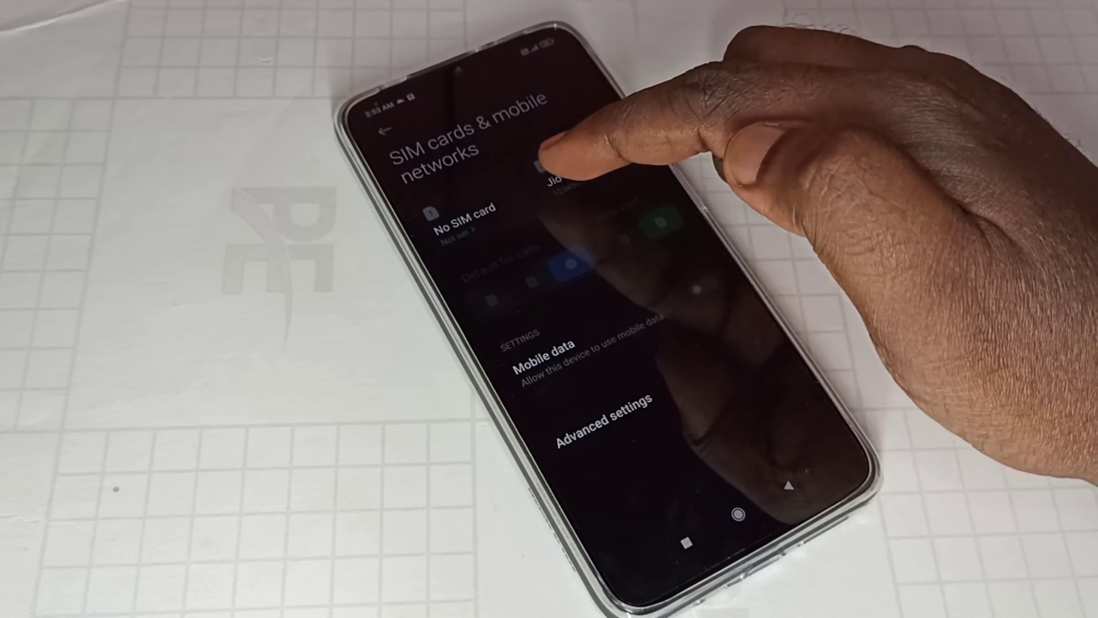
Enter the active SIM's settings and show its Access point names list.
left_click(561, 161)
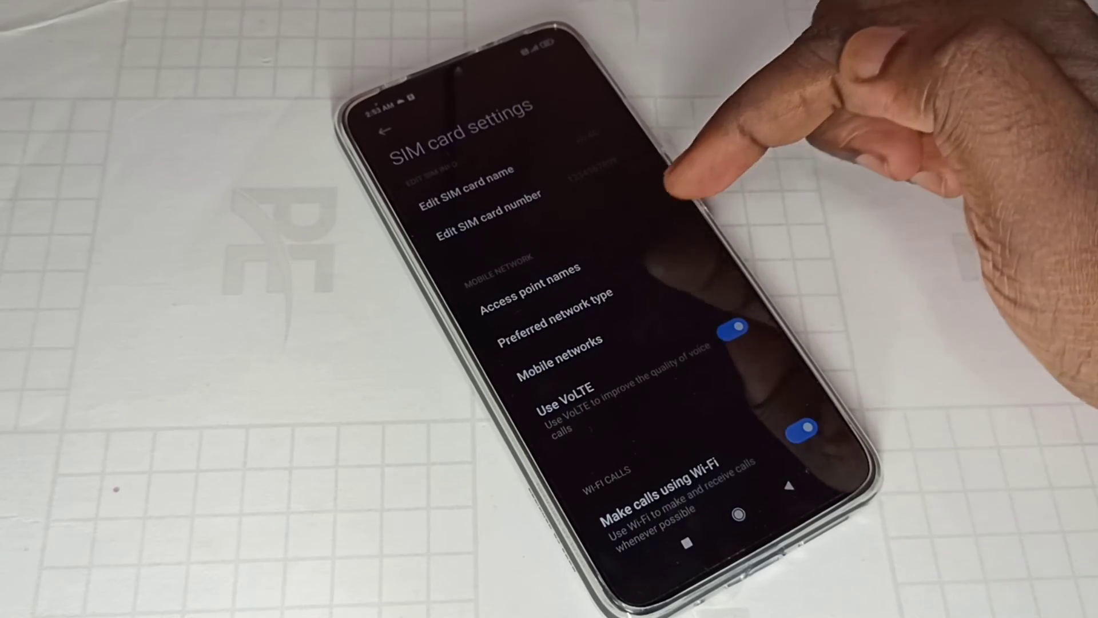
left_click(539, 288)
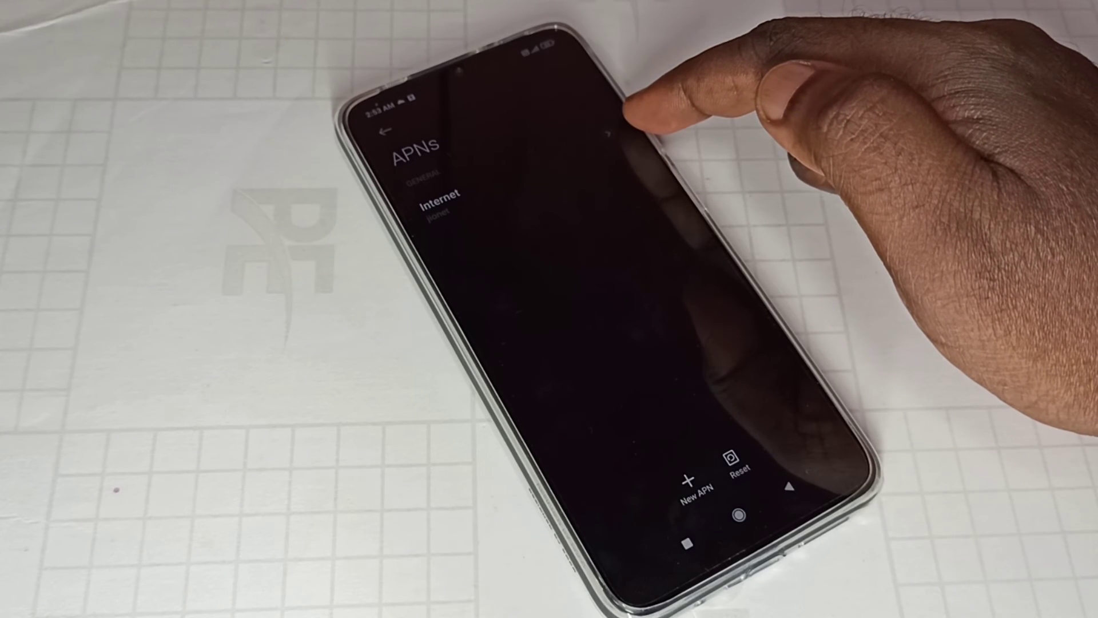
Reset the SIM's APN settings to their defaults.
left_click(738, 468)
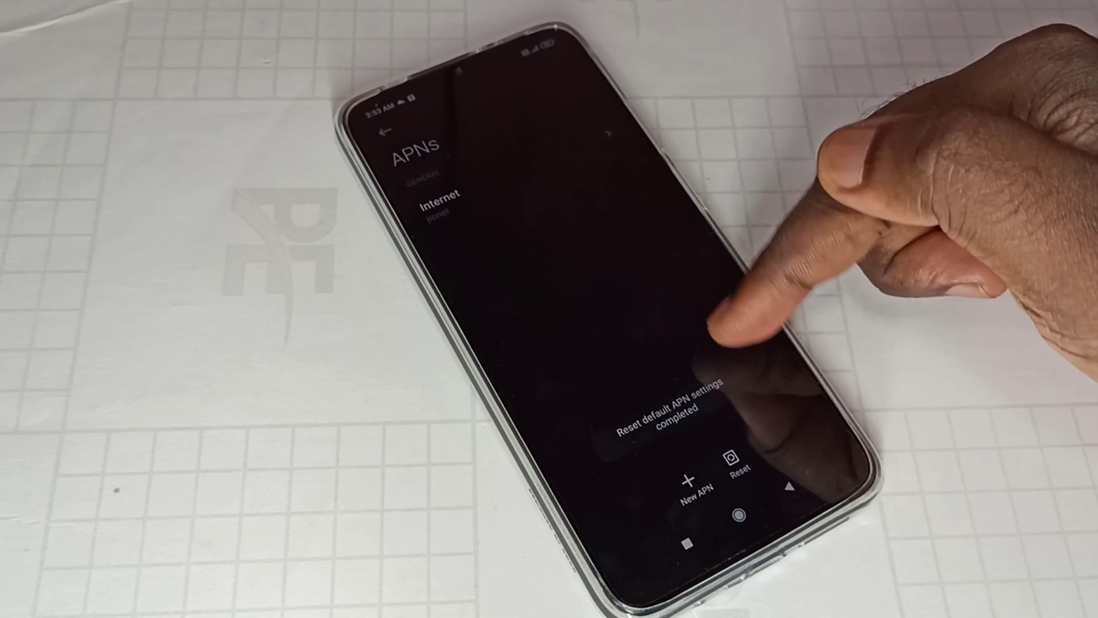